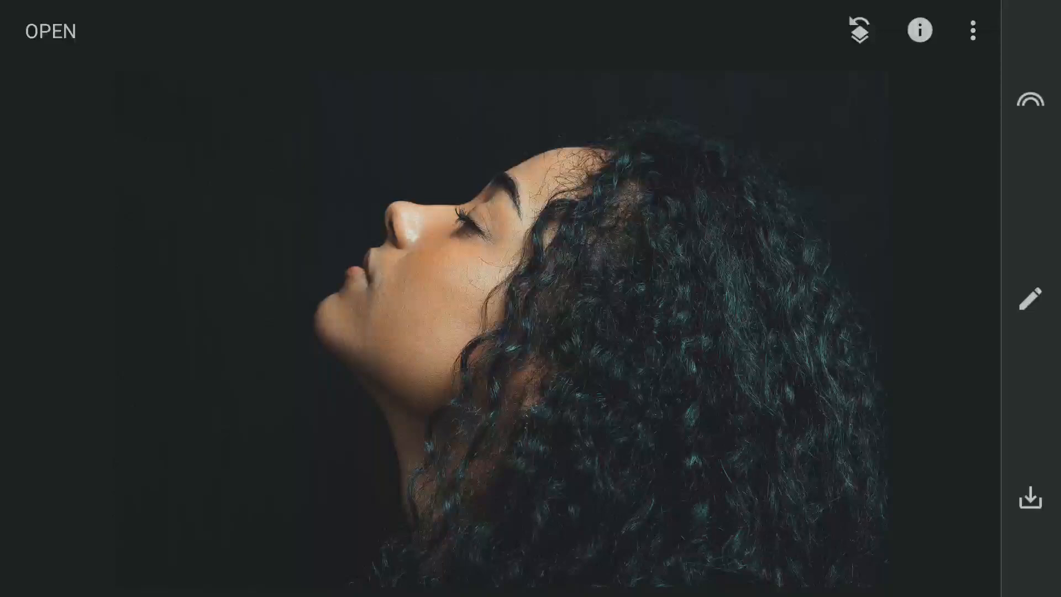
- Make a Selective adjustment on the face from the Tools list
click(1028, 297)
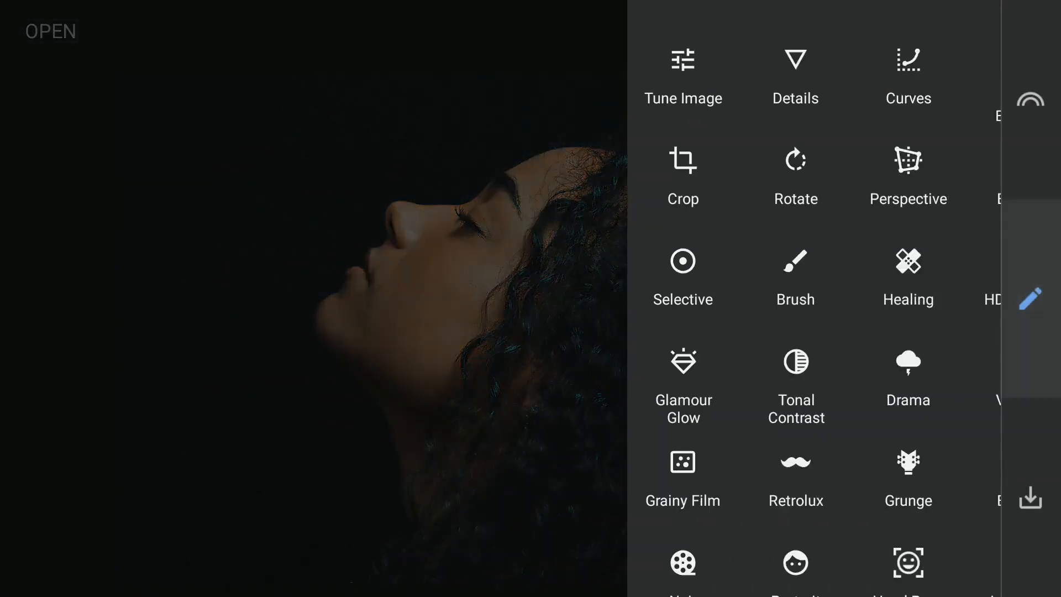
click(681, 276)
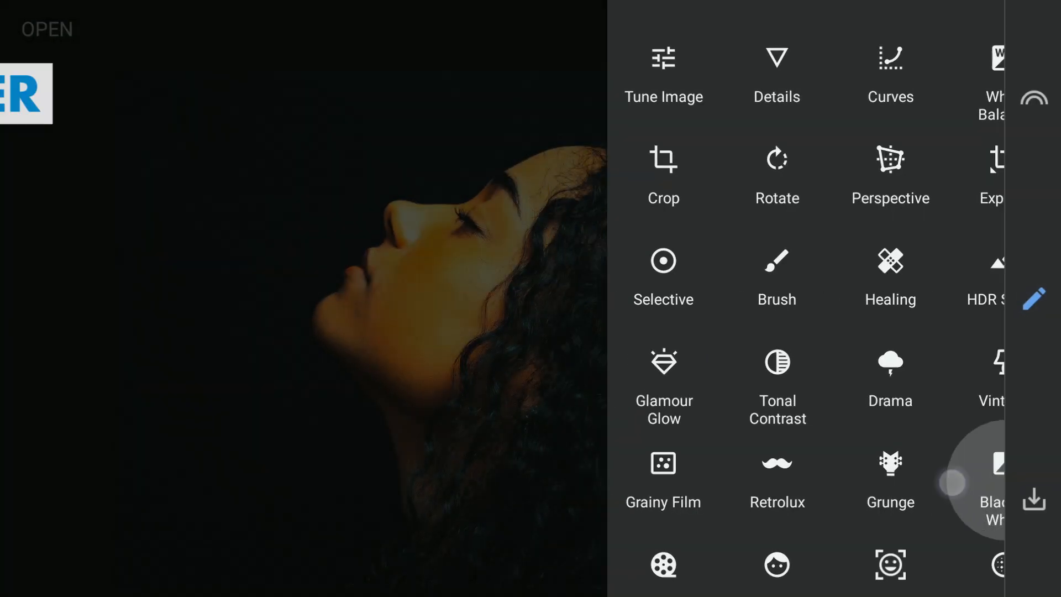
- Convert the portrait to Black & White using the Orange colour filter
click(992, 480)
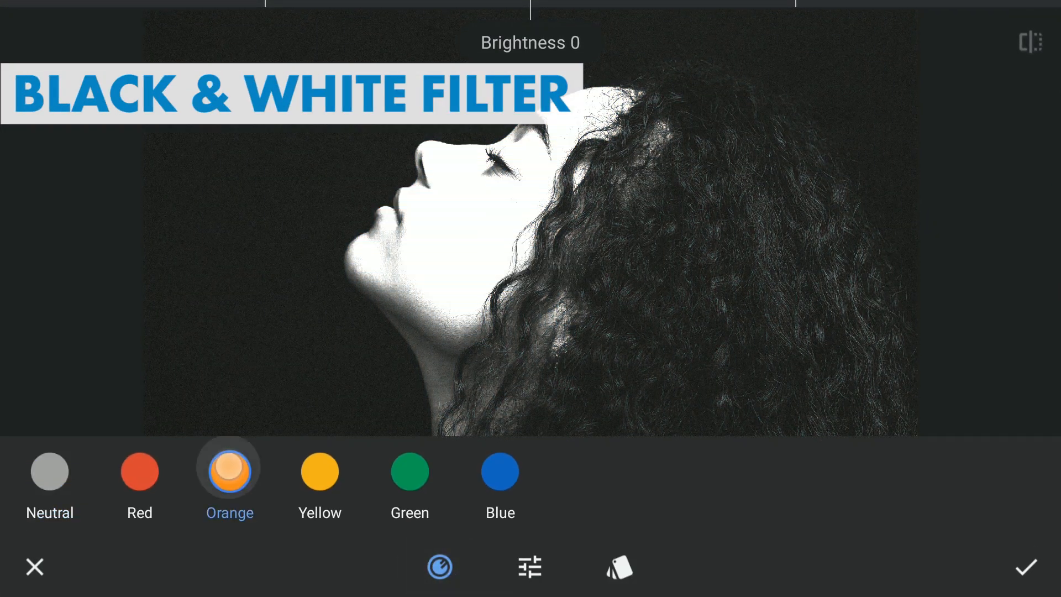
click(440, 565)
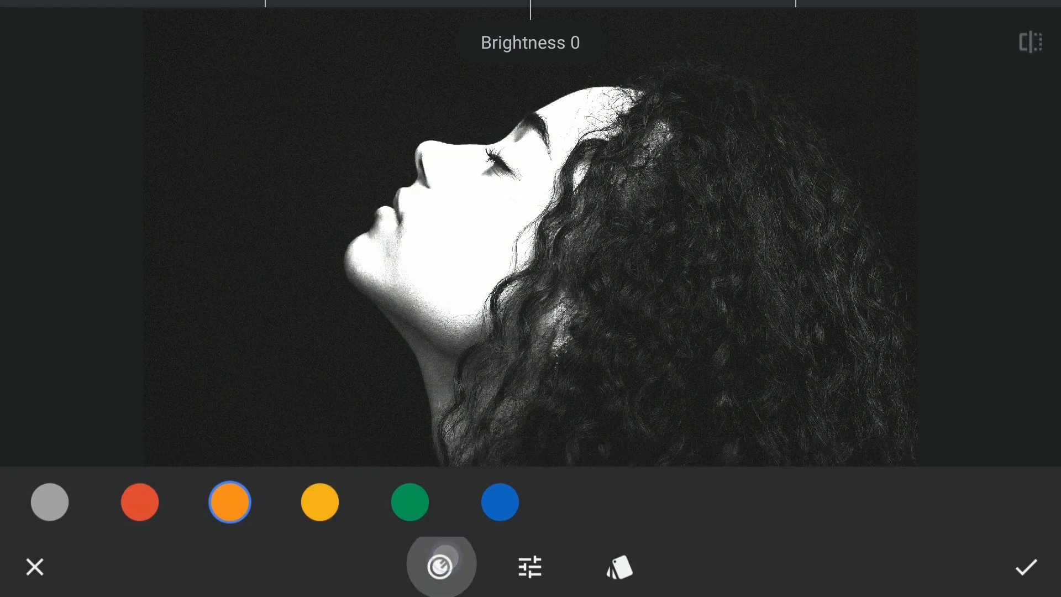
click(1026, 566)
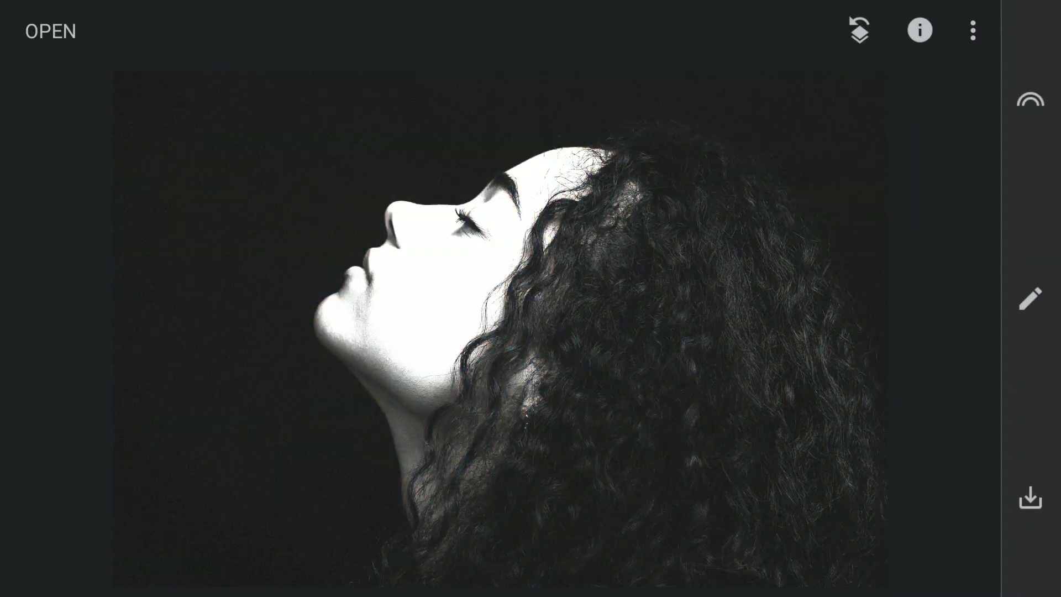
- Apply a steep high-contrast tone curve so the face glows white against black
click(1028, 299)
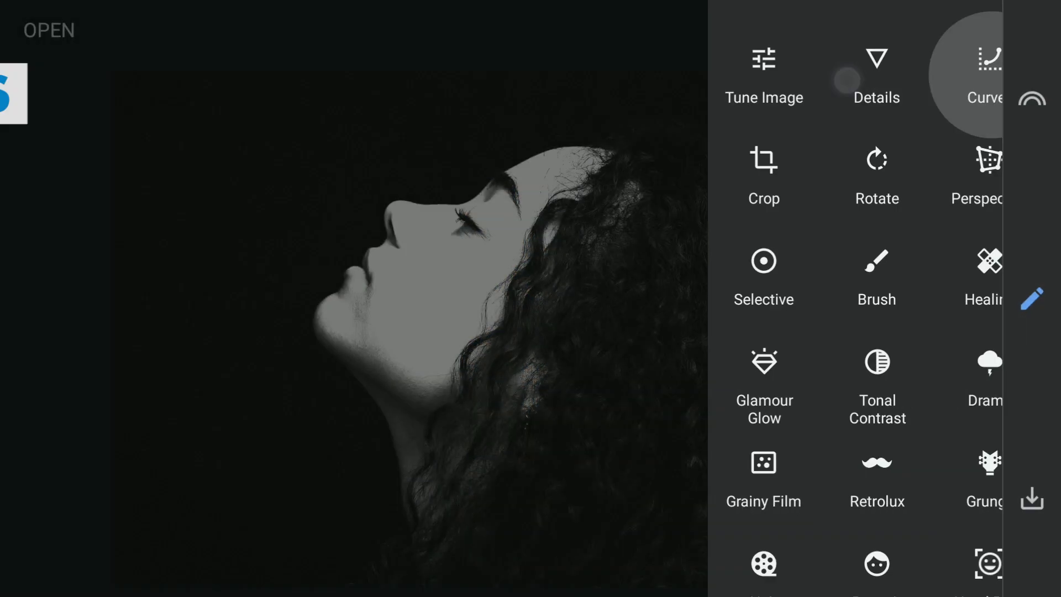
click(989, 74)
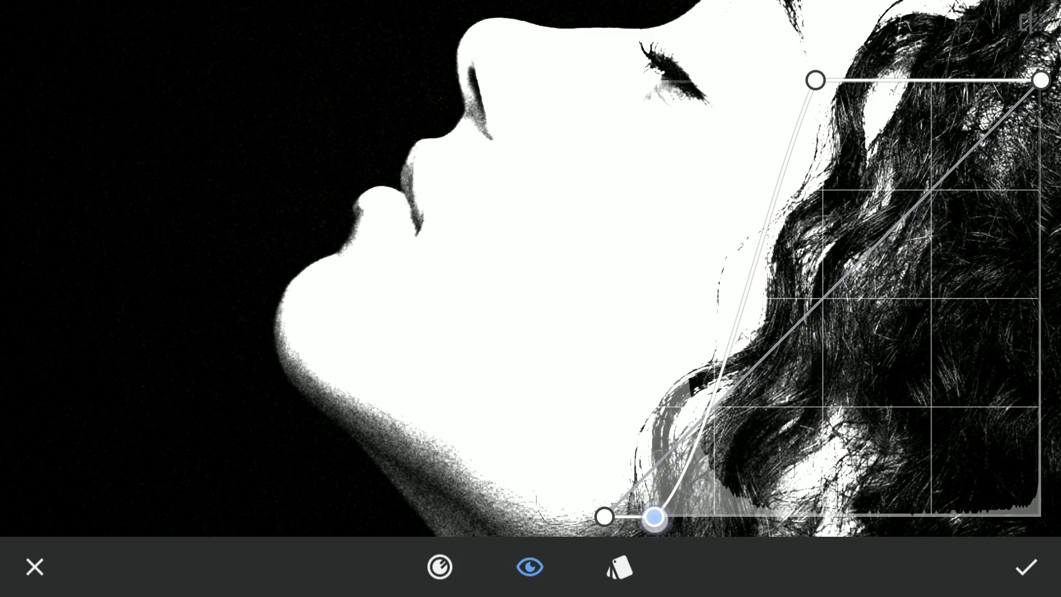
click(1023, 567)
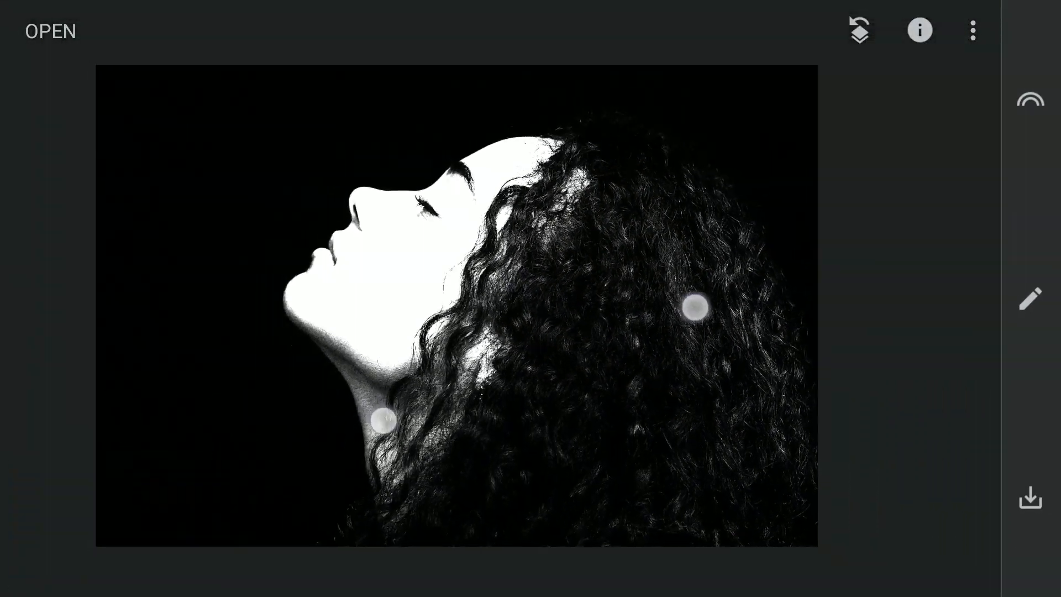
- Invert the tones with a second Curves edit, making the face a black silhouette on white
click(1028, 301)
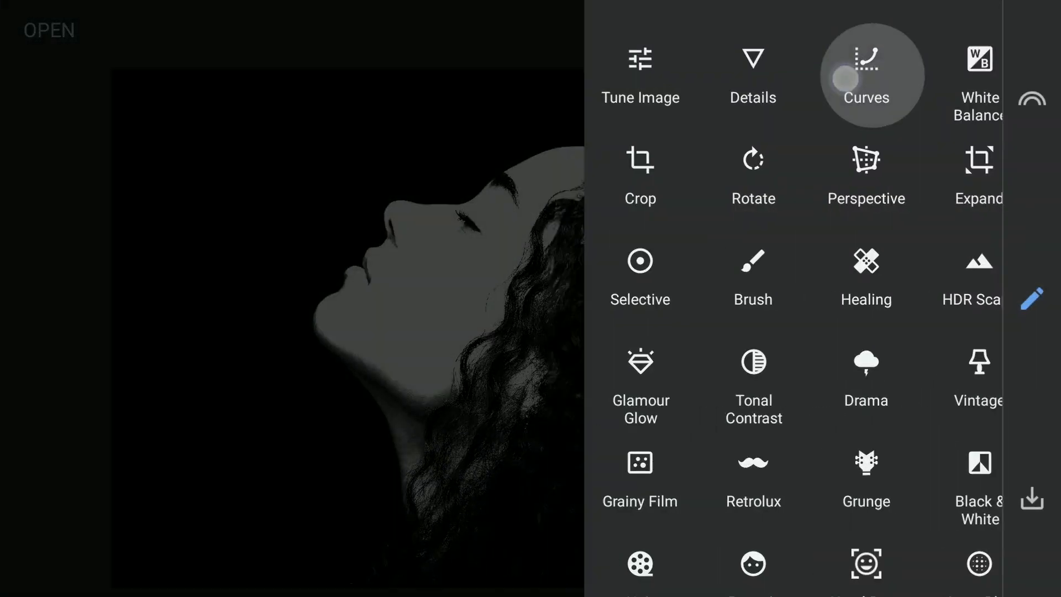
click(865, 76)
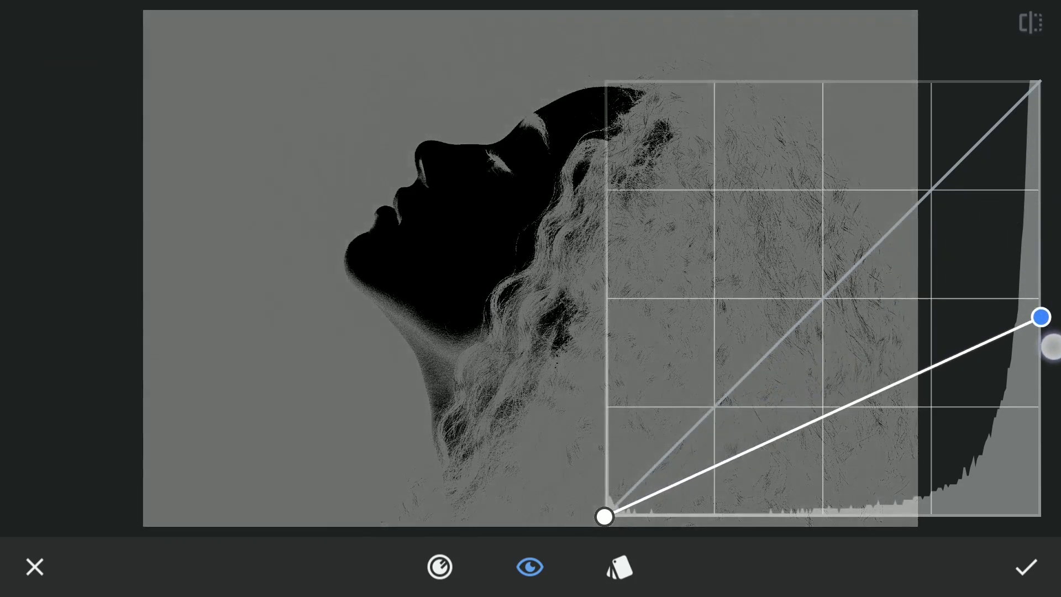
click(1034, 566)
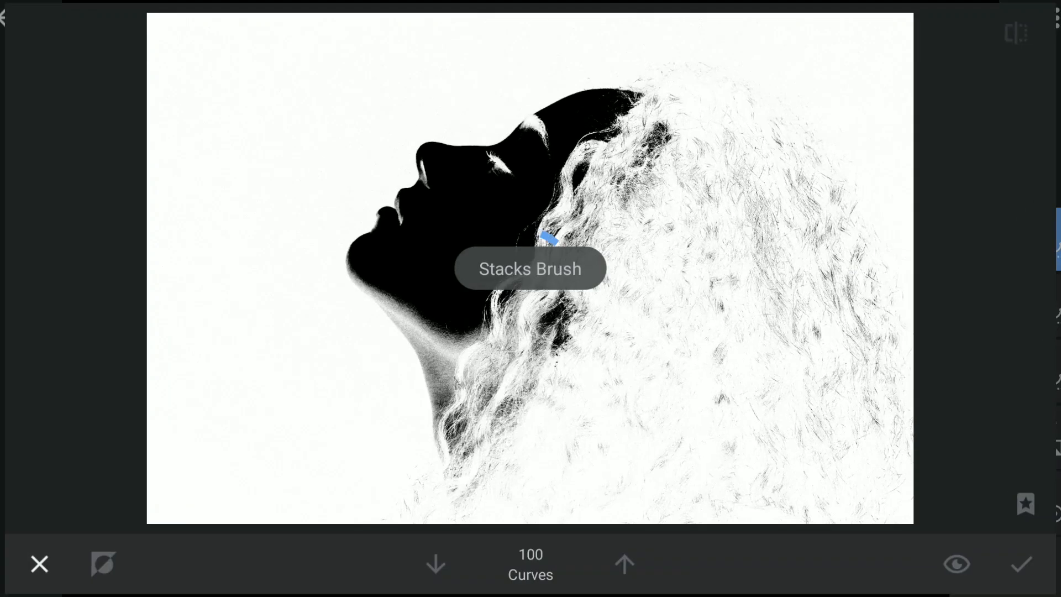
- Paint the curves mask over the head and hair into a solid black silhouette and confirm it
click(103, 564)
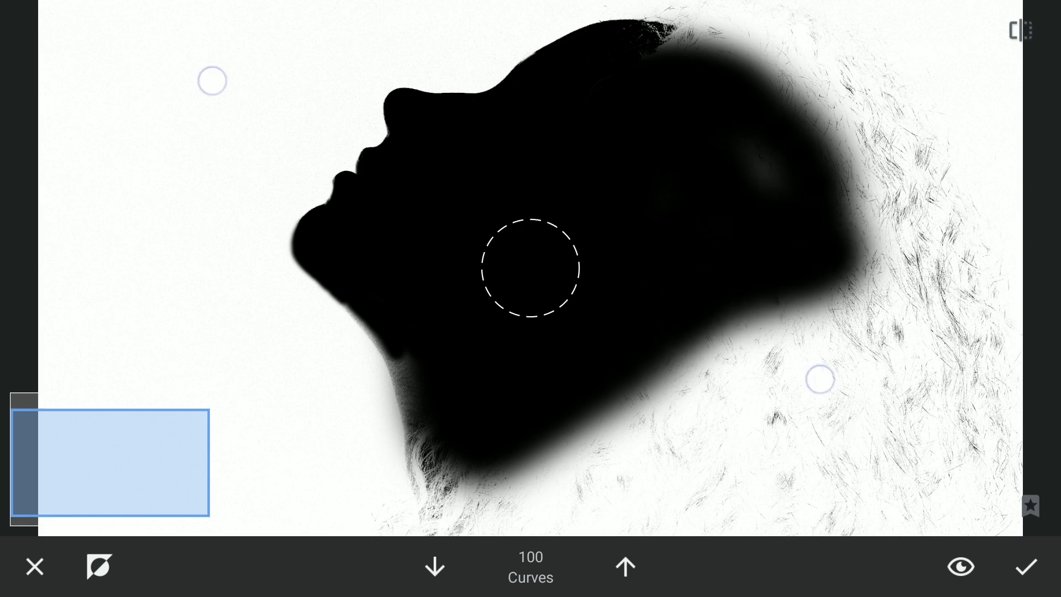
click(1027, 566)
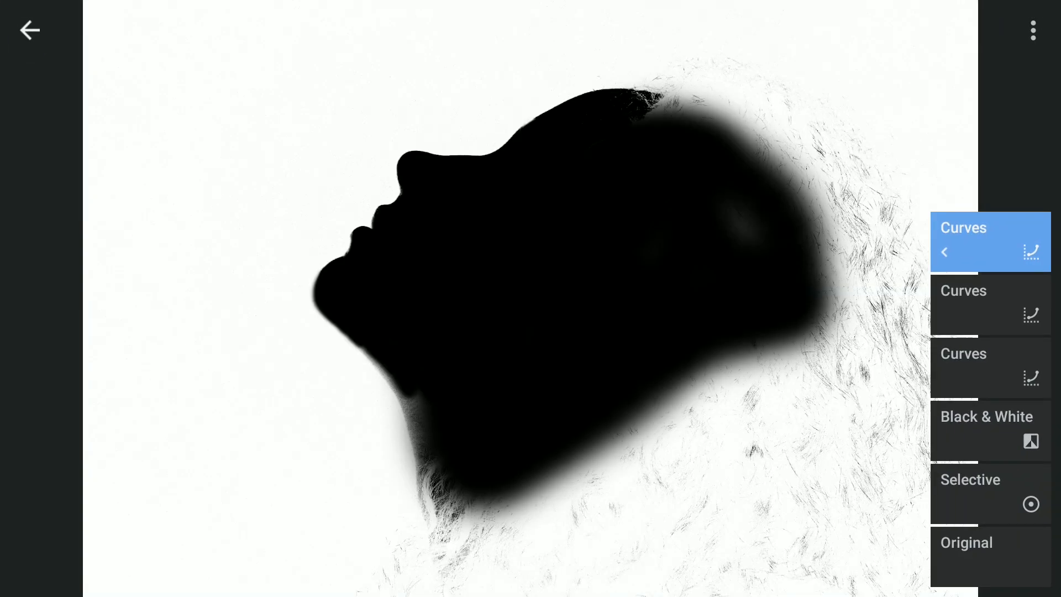
click(1032, 29)
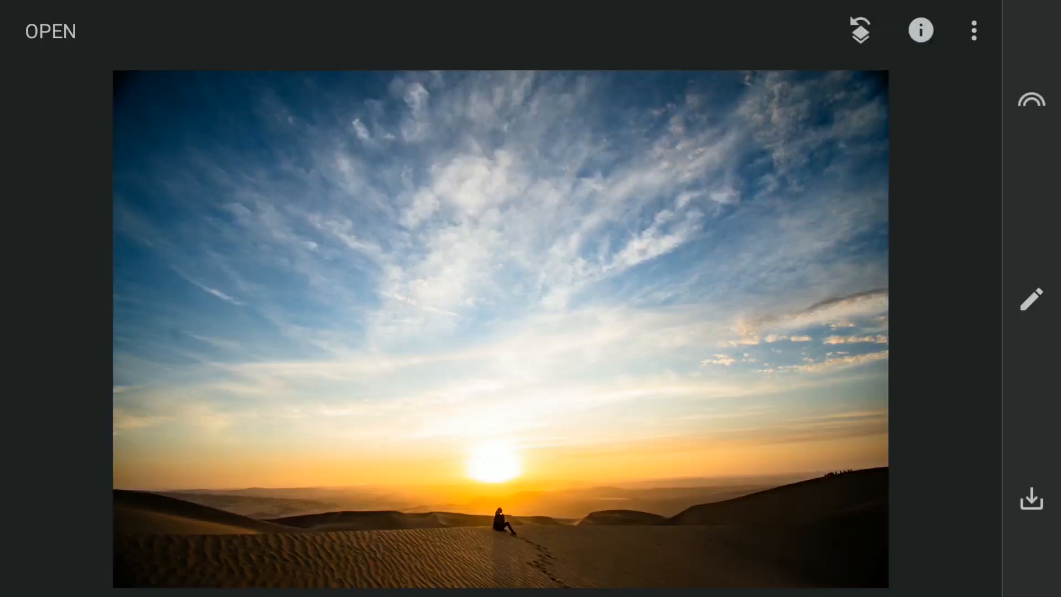
- Raise the brightness of the desert sunset photo with Tune Image and confirm
click(1030, 299)
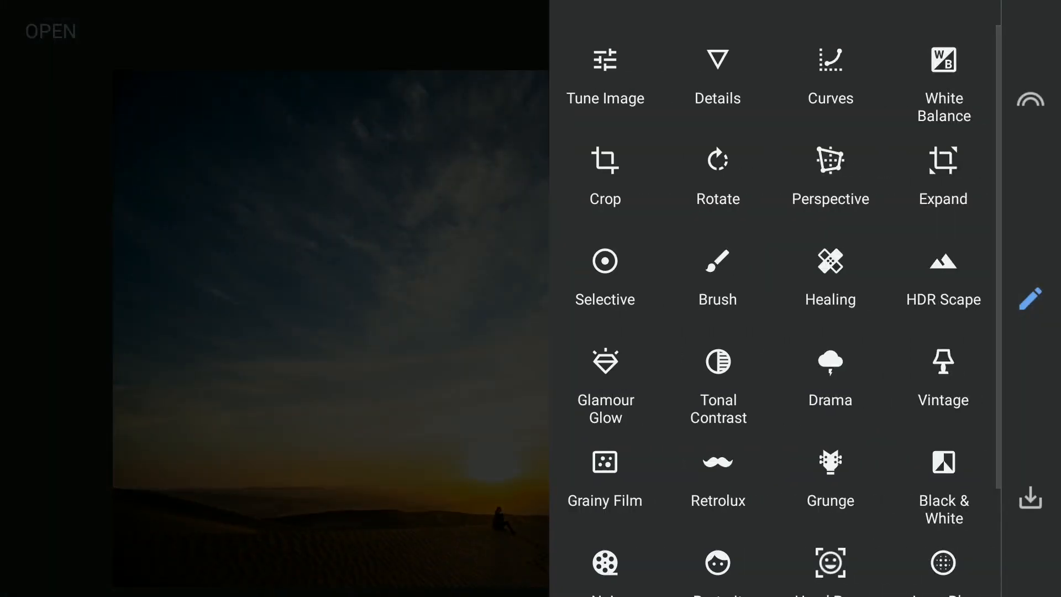
click(604, 70)
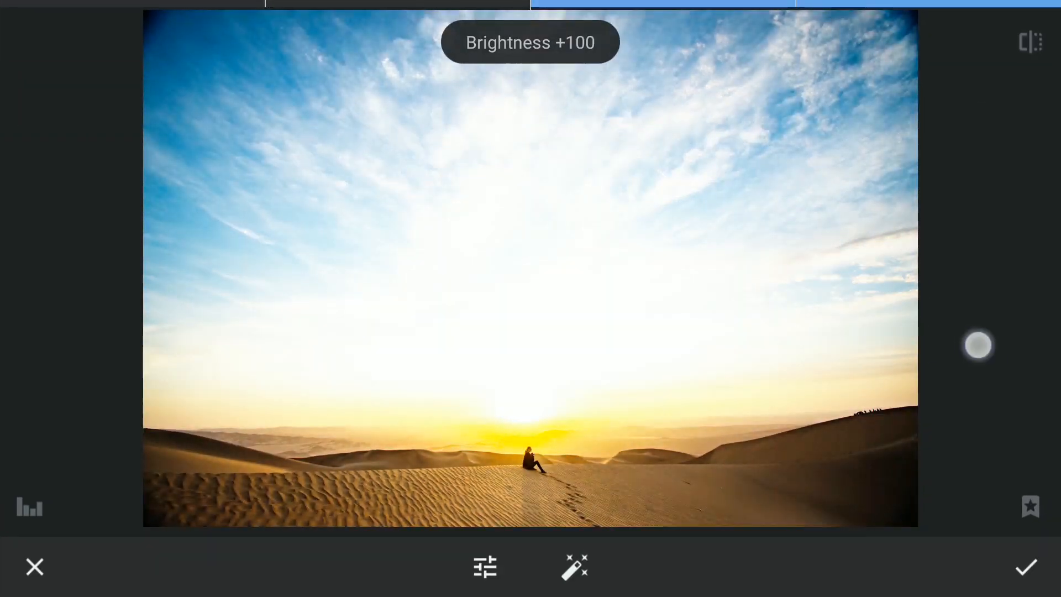
click(860, 30)
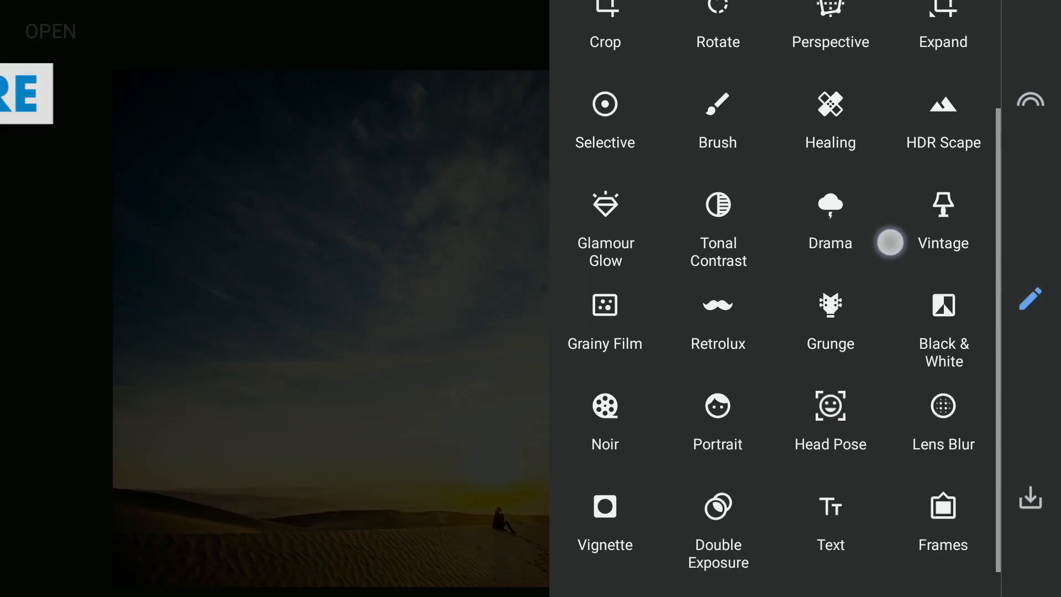
- Add the black face silhouette image as a Double Exposure over the desert sunset
click(717, 524)
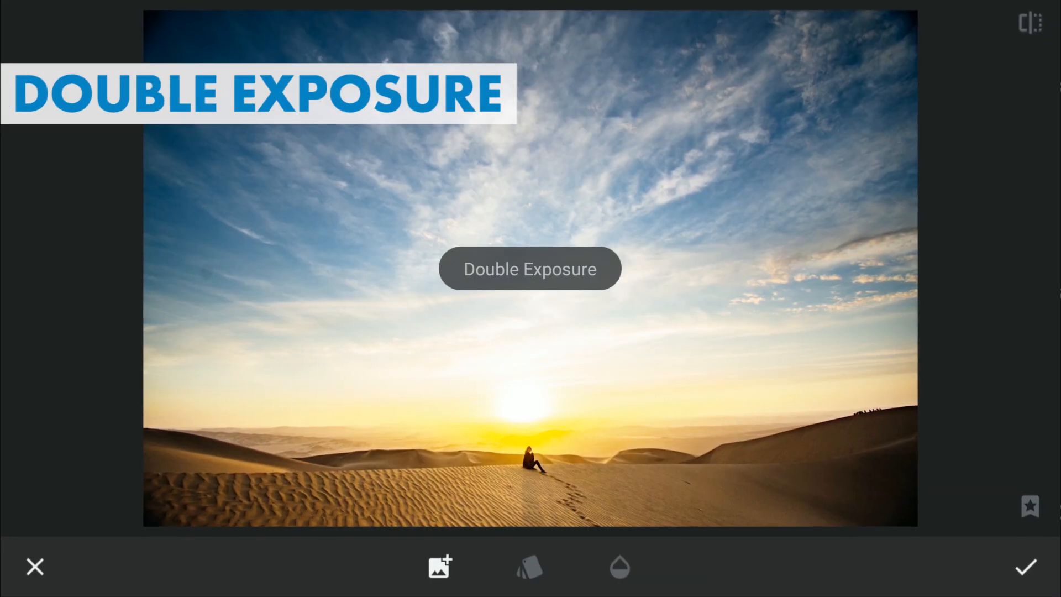
click(439, 566)
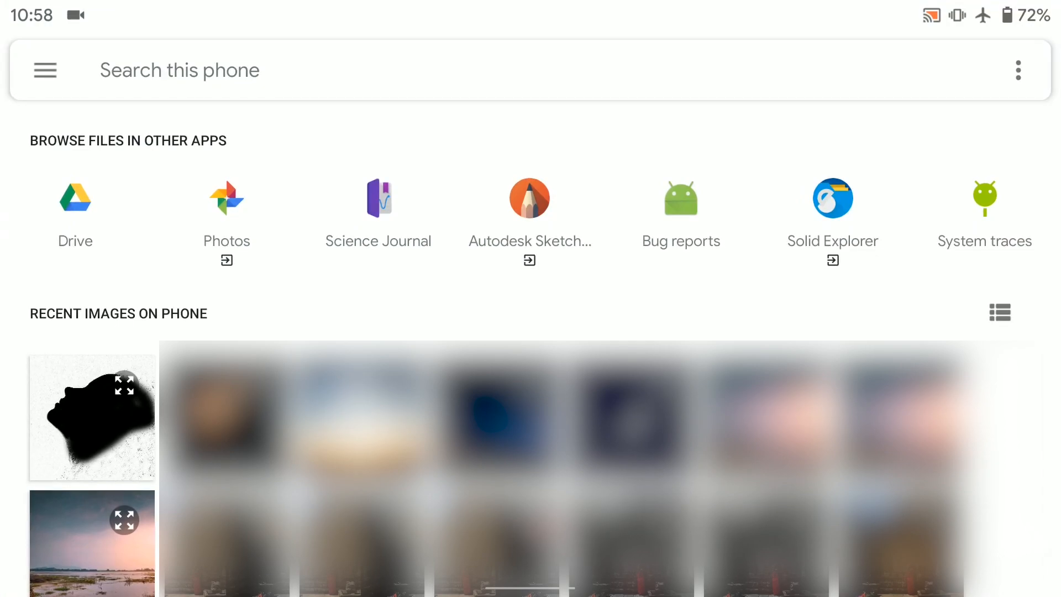
click(92, 416)
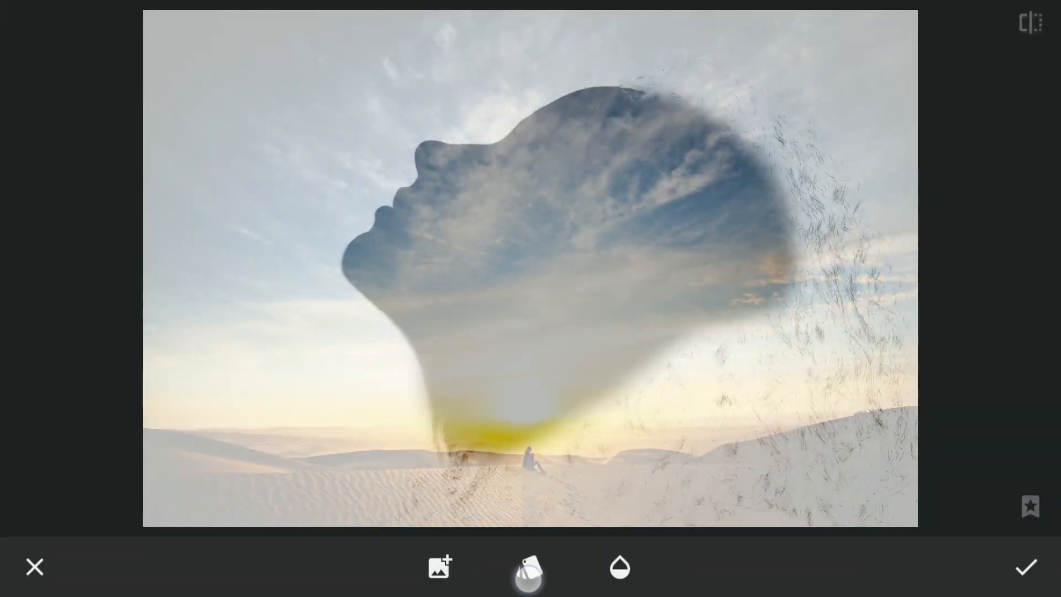
- Blend the silhouette with Darken, then switch the blend mode to Subtract
click(528, 567)
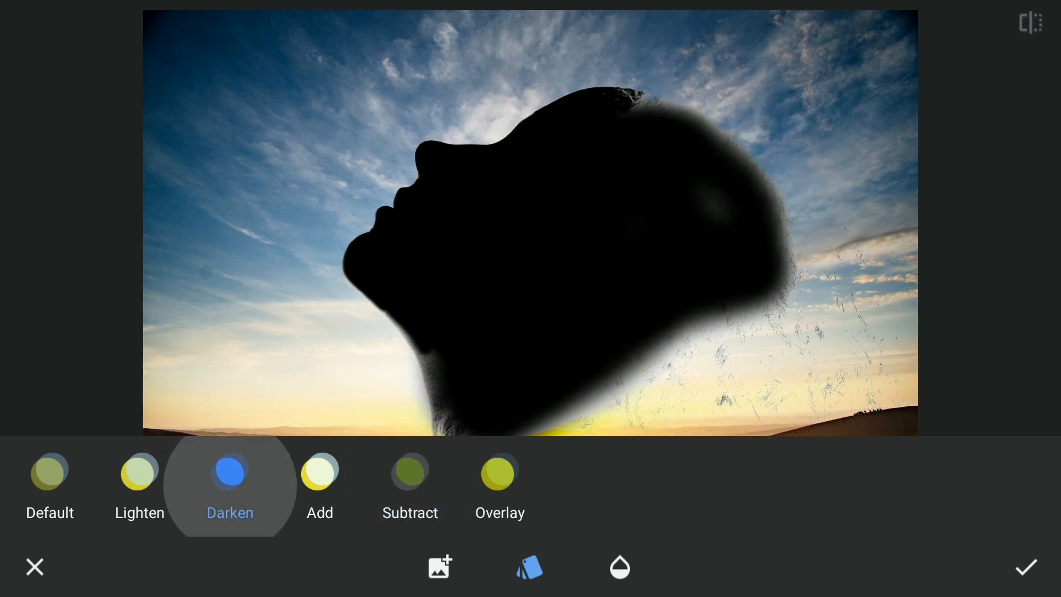
click(409, 472)
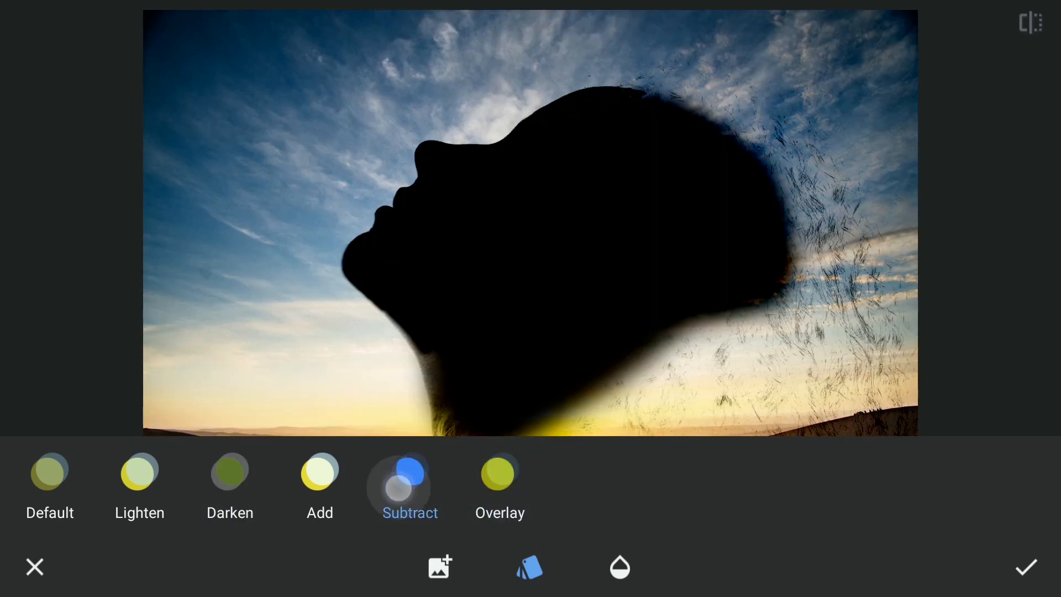
click(1025, 567)
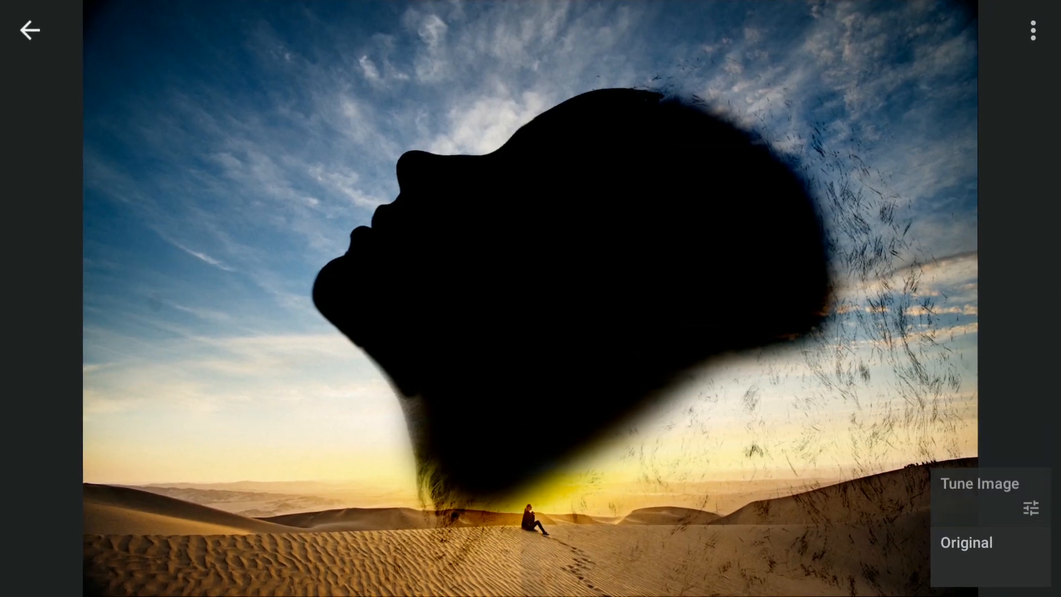
- Confirm the double exposure layering of the silhouette over the desert
click(966, 543)
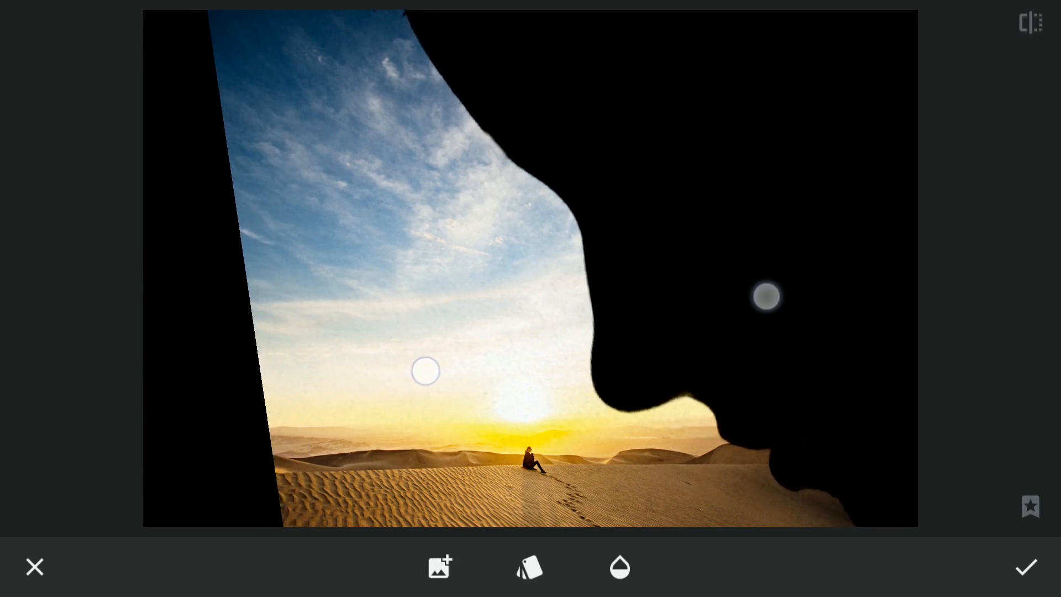
click(1026, 566)
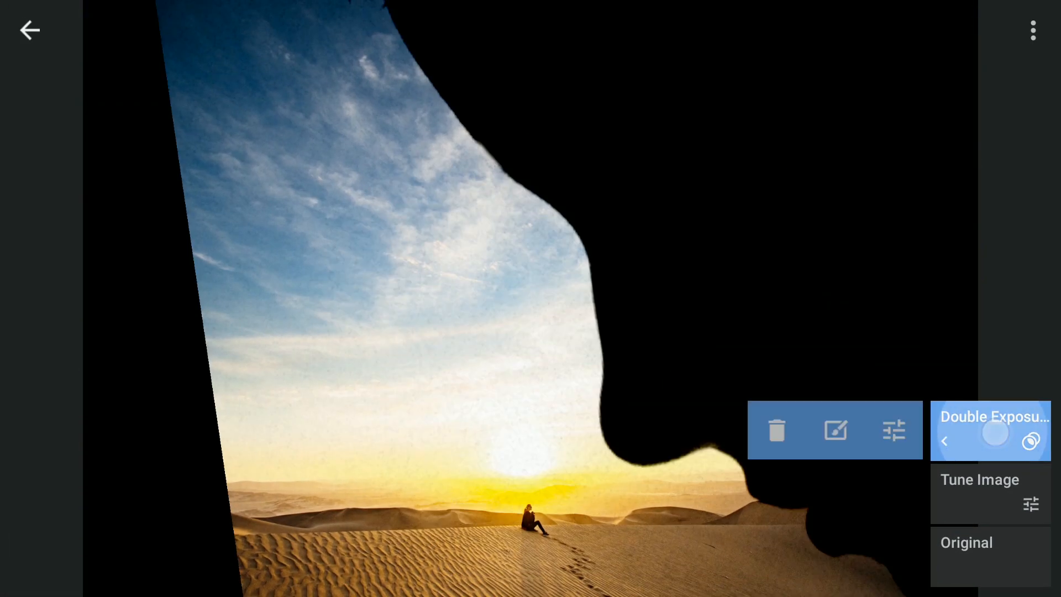
- Paint the double exposure's Stacks Brush mask into the face silhouette shape and apply it
click(836, 430)
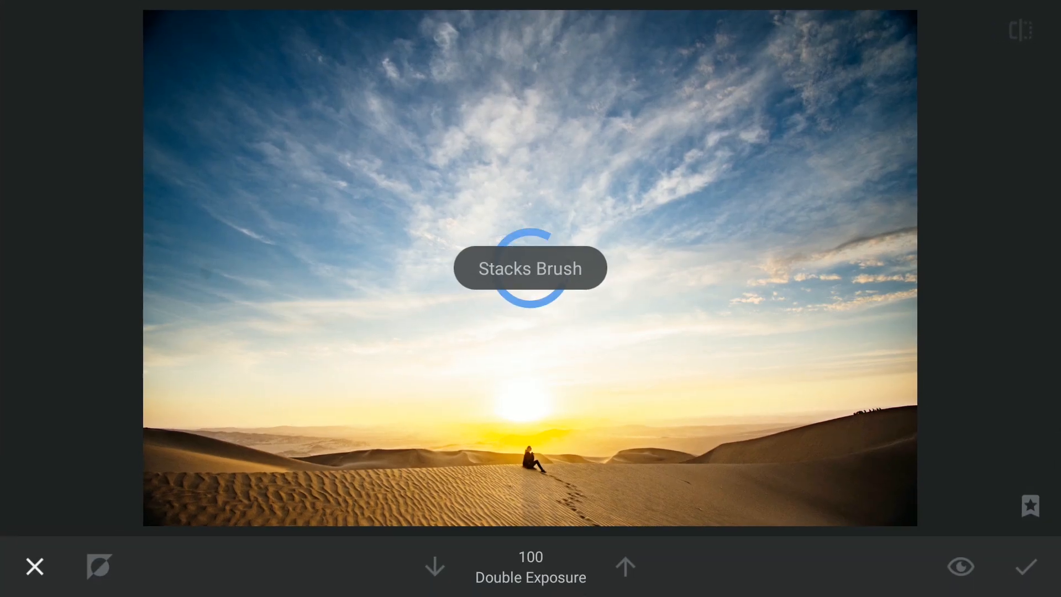
click(436, 565)
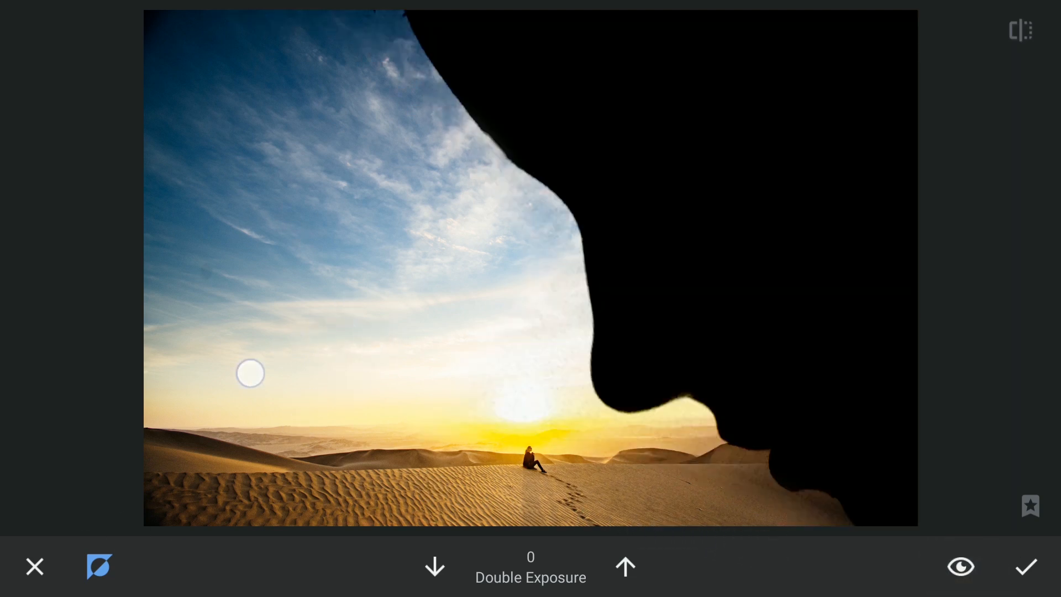
click(1026, 566)
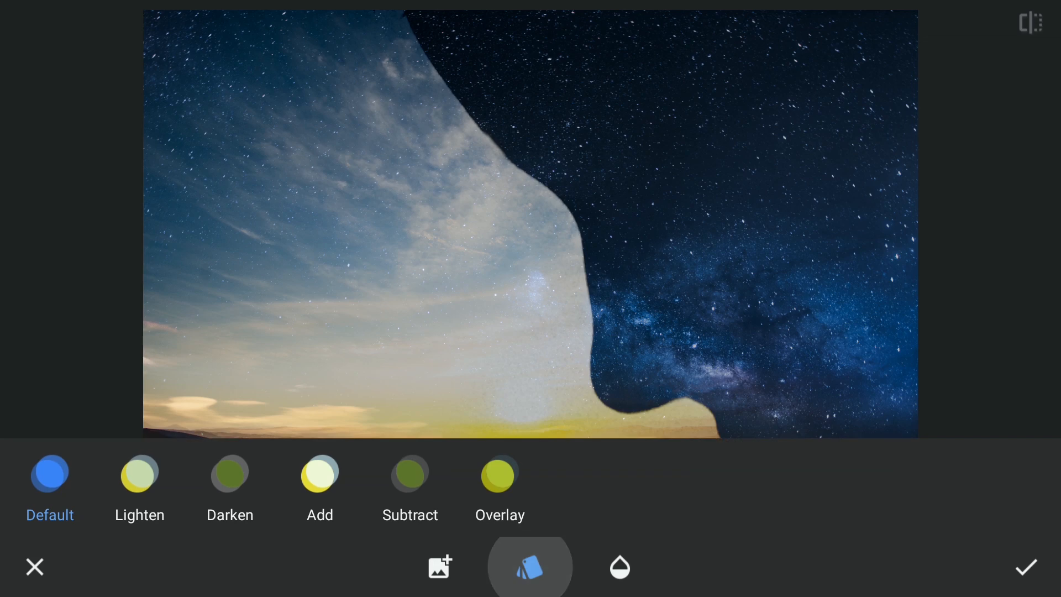
- Blend the starry night photo in Lighten mode so stars fill the face, then select the newest layer
click(140, 474)
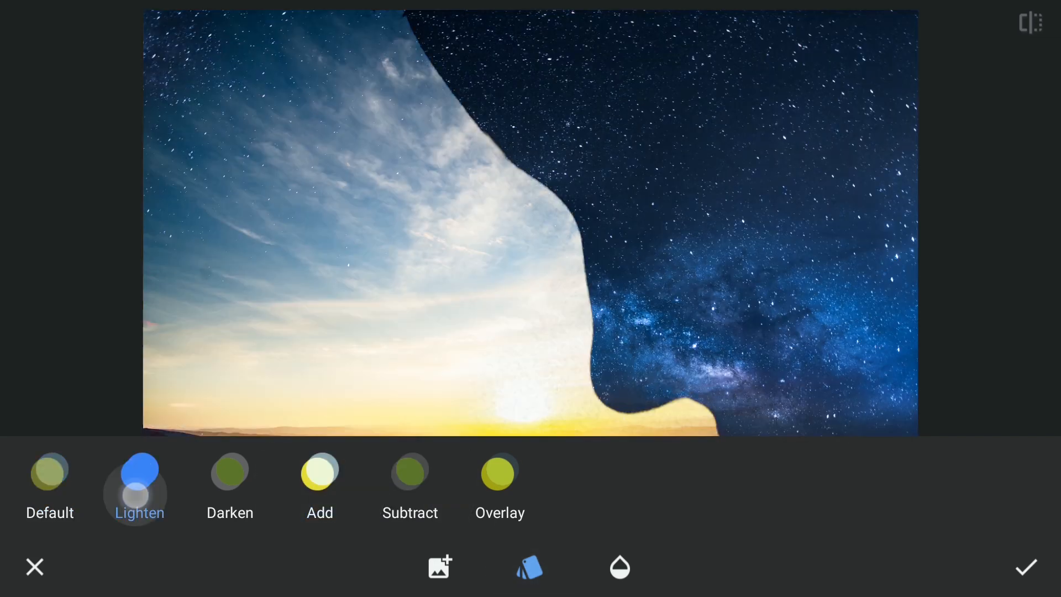
click(1025, 567)
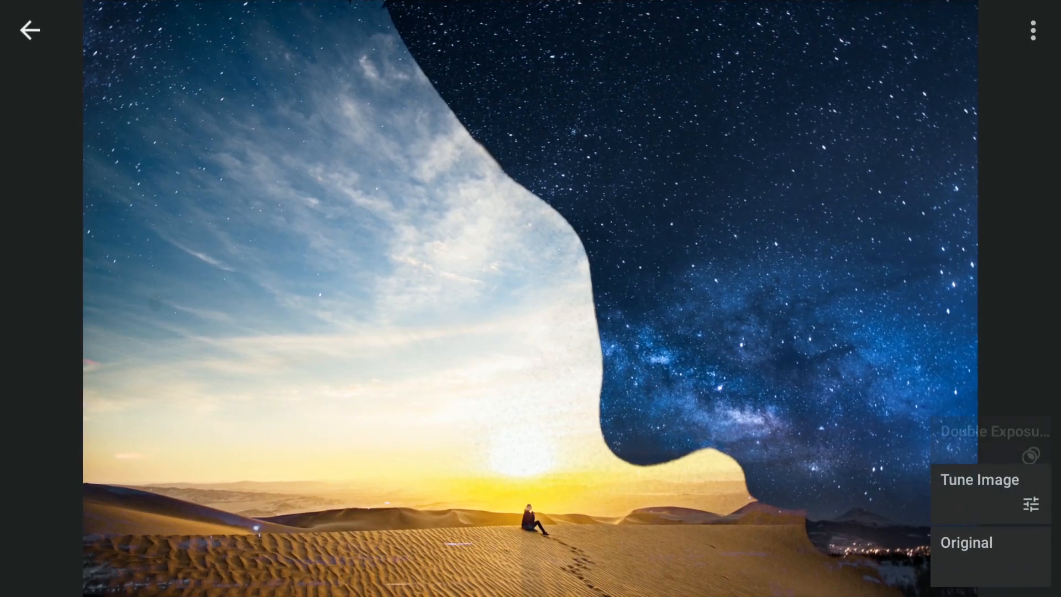
click(992, 431)
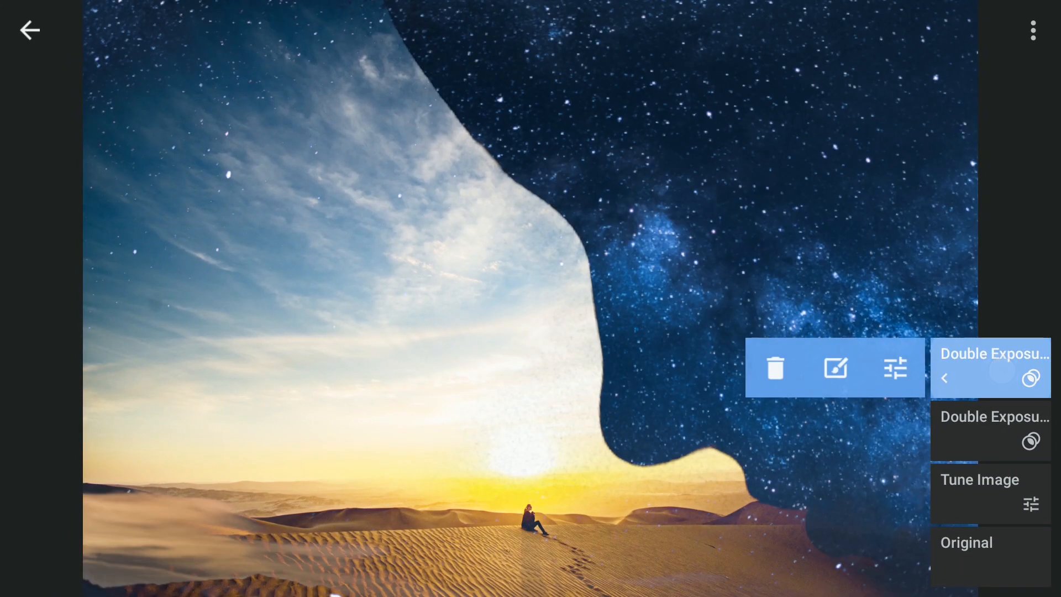
- Invert the star layer's brush mask so stars show only inside the face silhouette
click(836, 367)
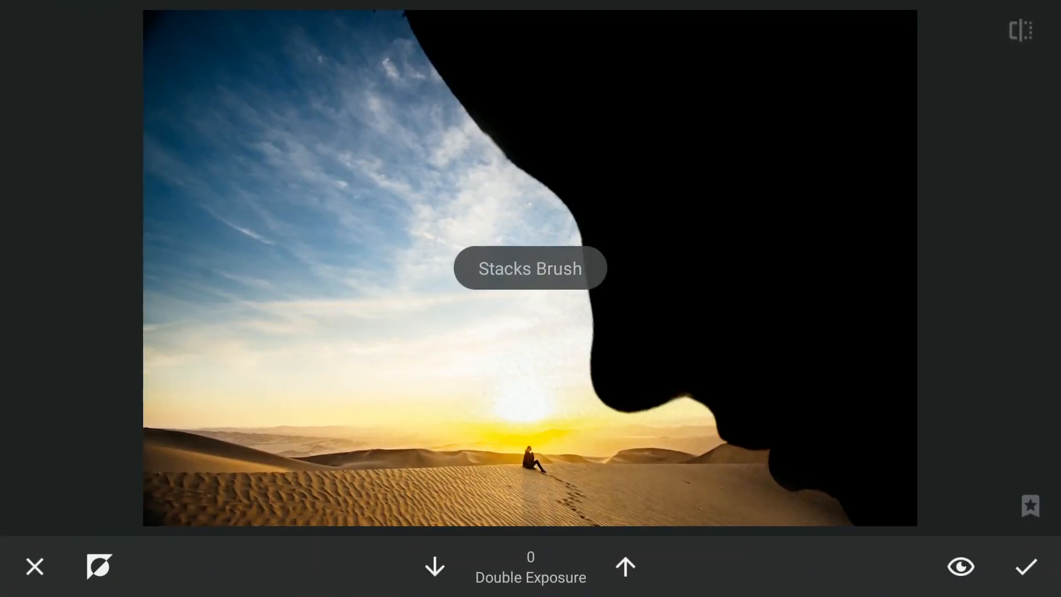
click(434, 567)
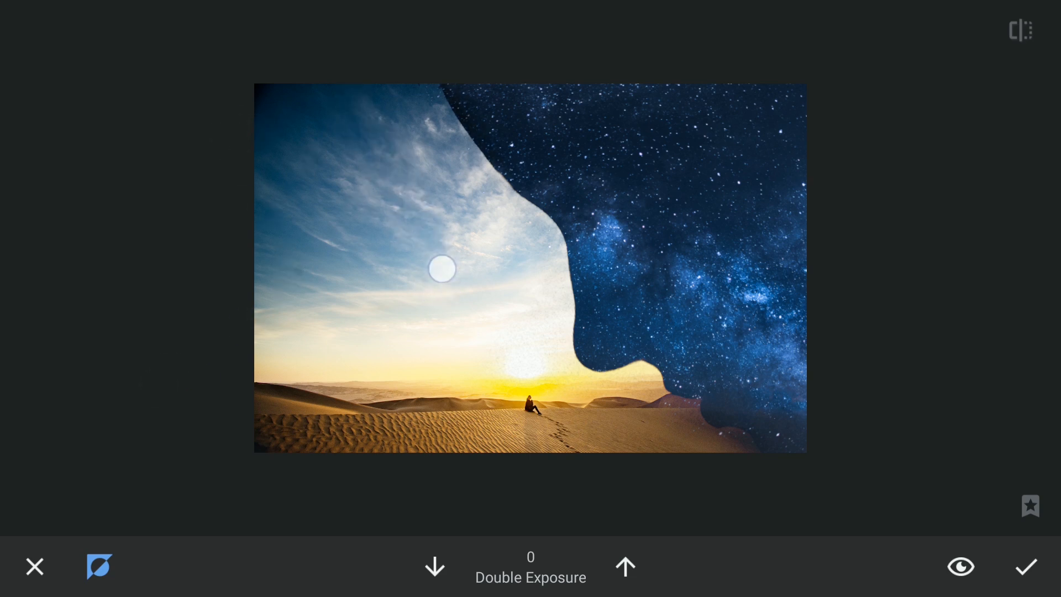
click(1024, 566)
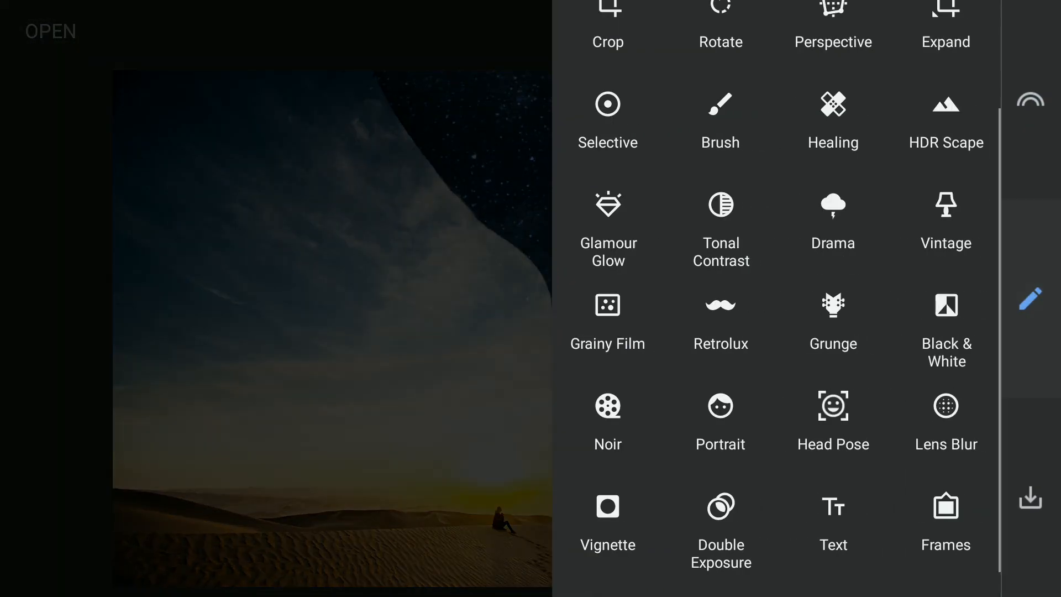
- Overlay a crescent moon image inside the starry face with another Double Exposure
click(720, 506)
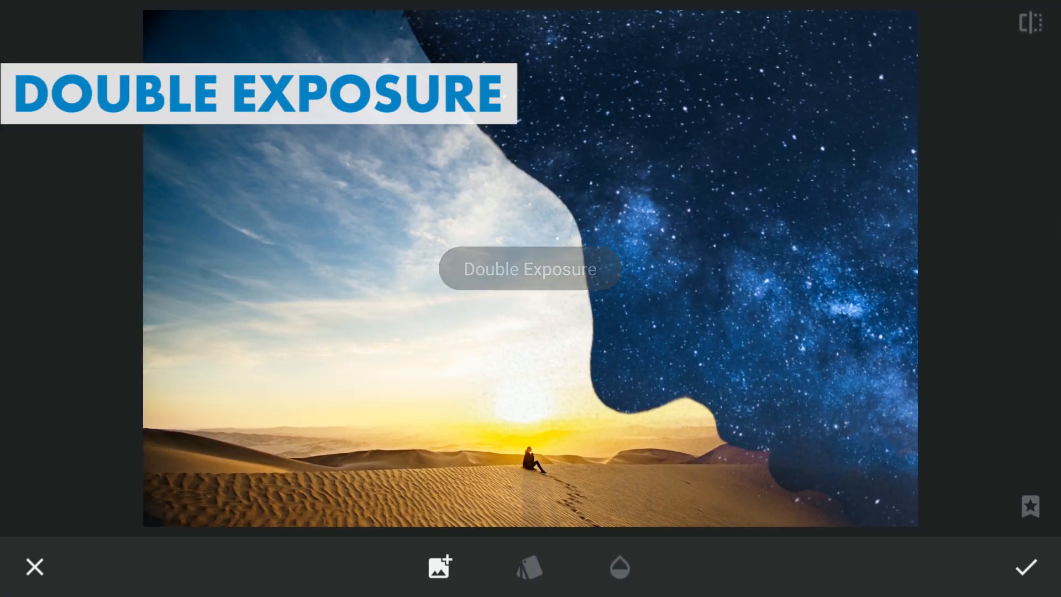
click(438, 567)
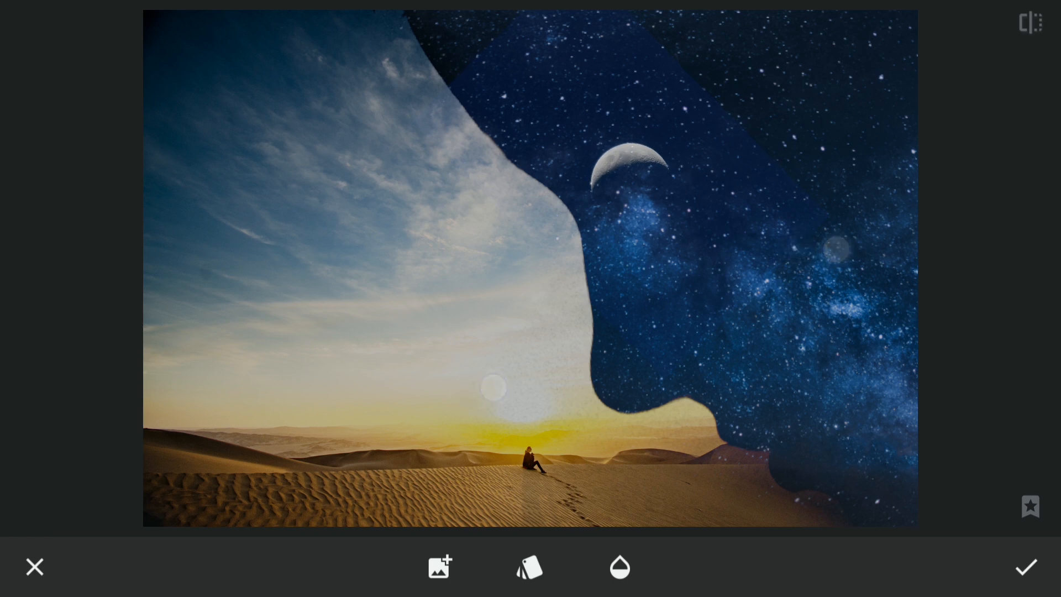
click(529, 566)
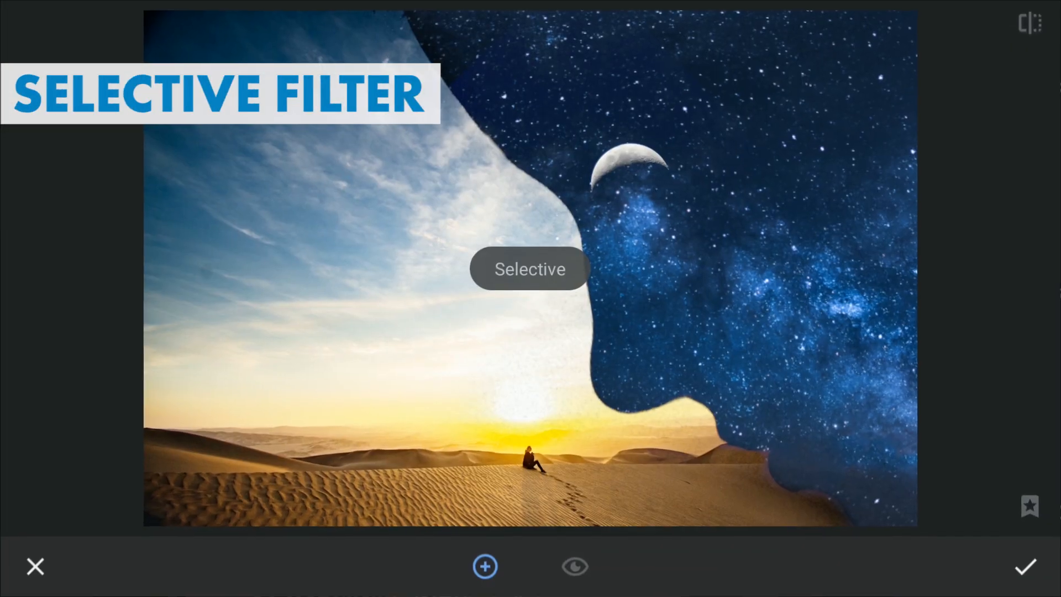
- Add a Selective control point on the stars right of the moon and darken it to brightness -100
click(760, 225)
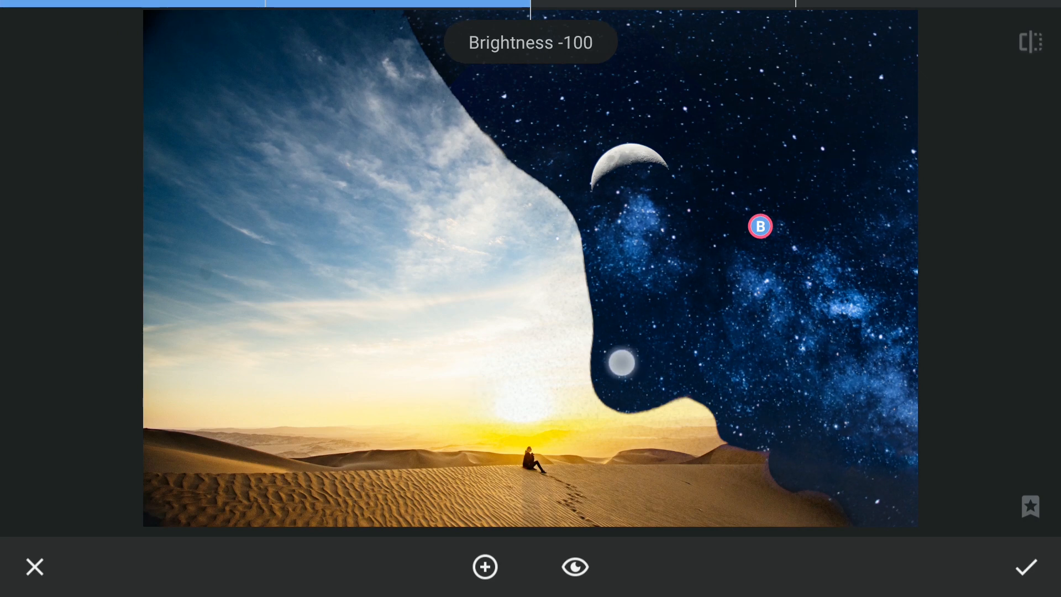
click(1024, 567)
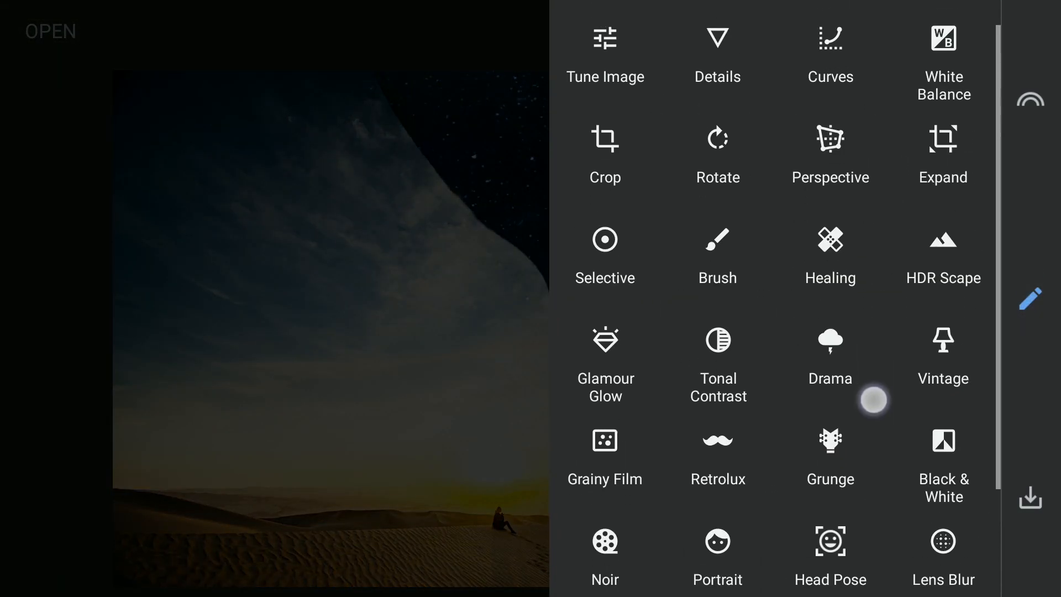
- Apply a Curves adjustment lifting the shadows and the Blue channel for a faded bluish tone
click(830, 51)
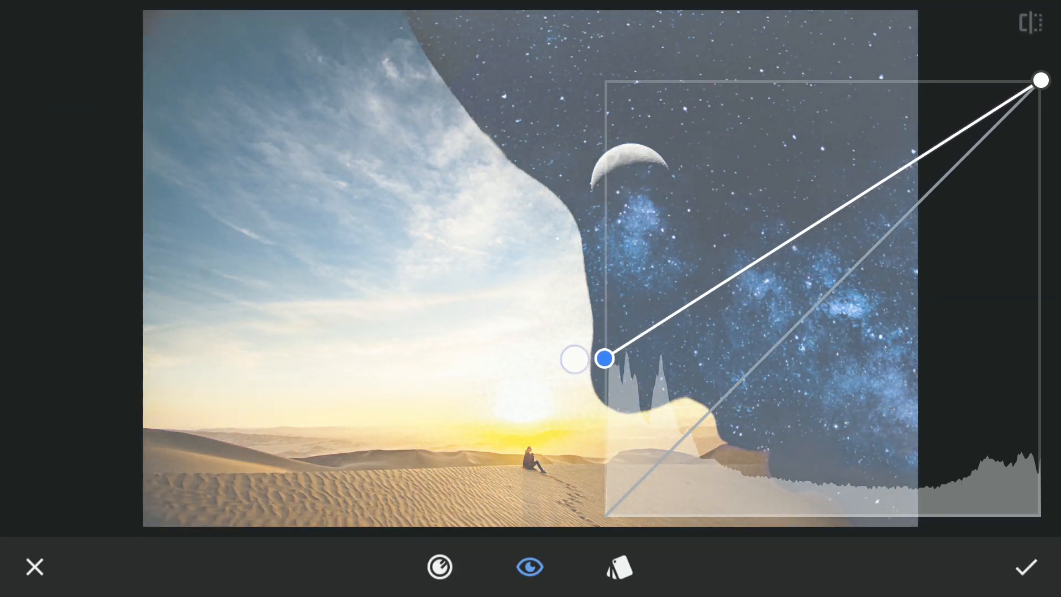
click(439, 565)
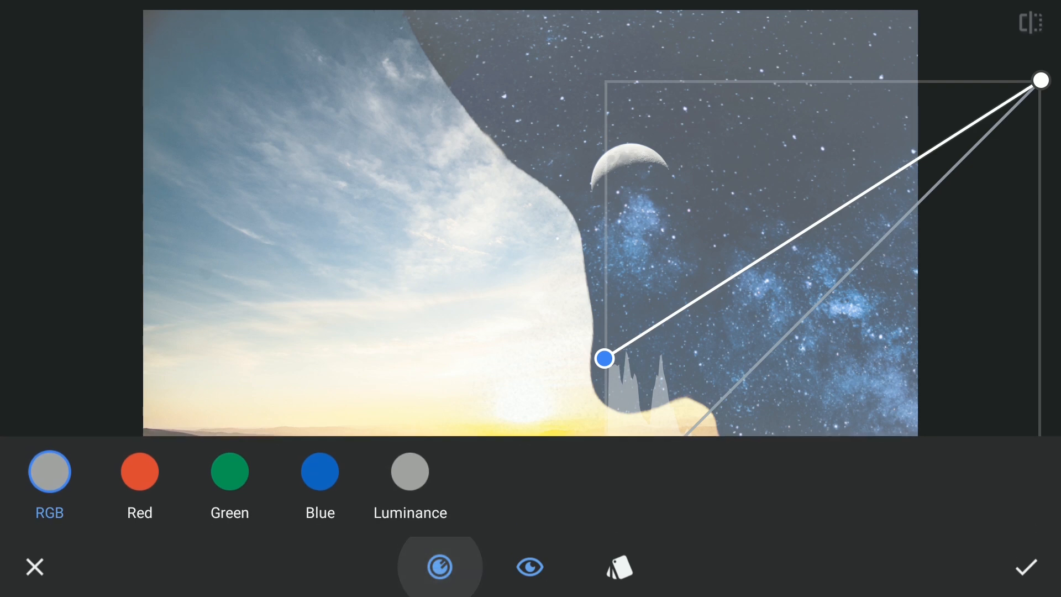
click(529, 565)
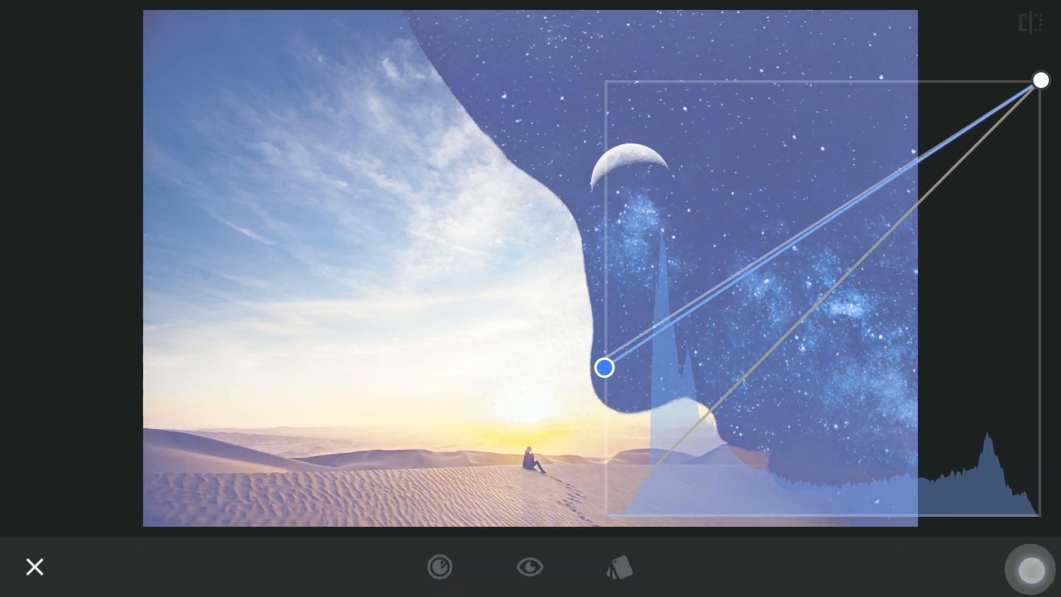
click(972, 30)
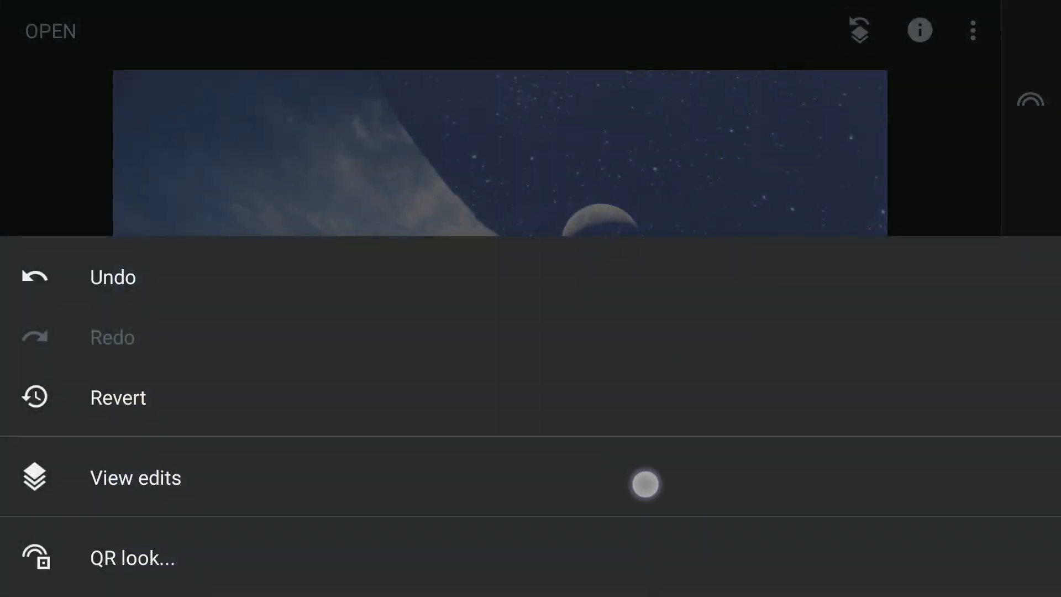
- Mask the Curves edit with the Stacks Brush around the moon at 100, then 50 and 25 for soft edges
click(135, 477)
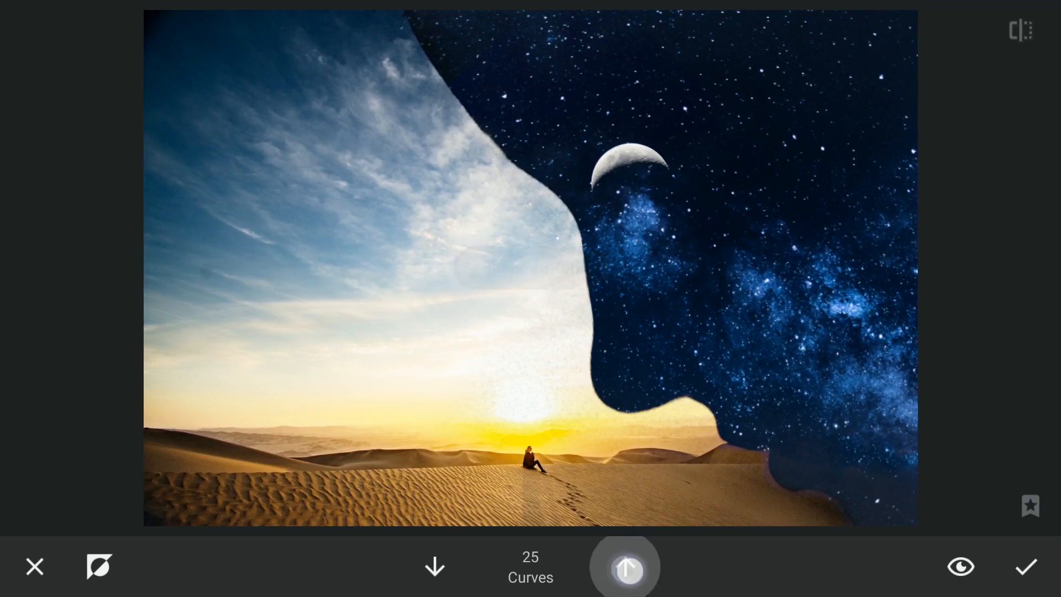
click(625, 567)
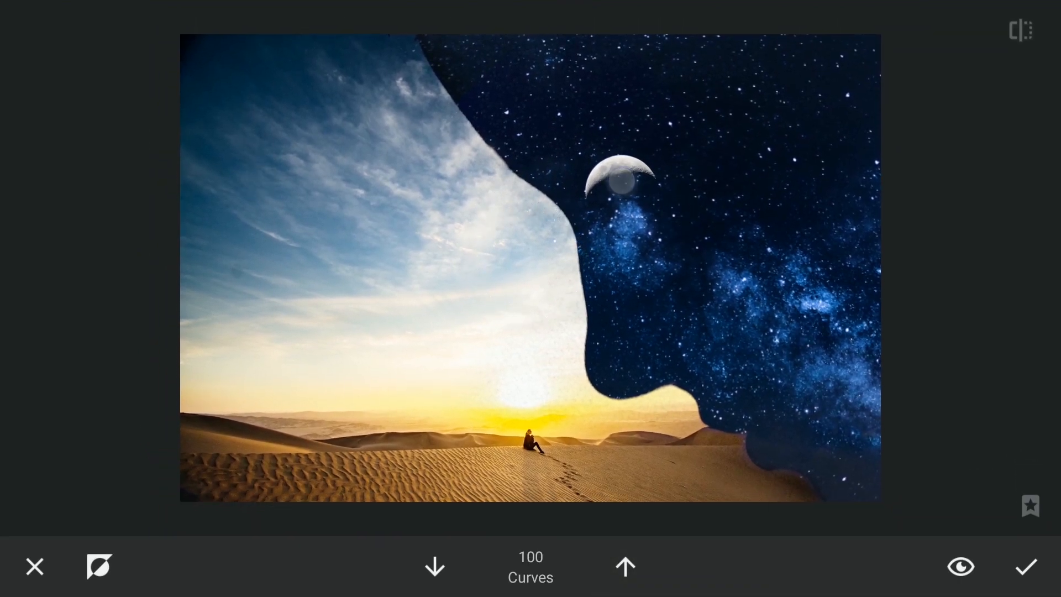
click(434, 565)
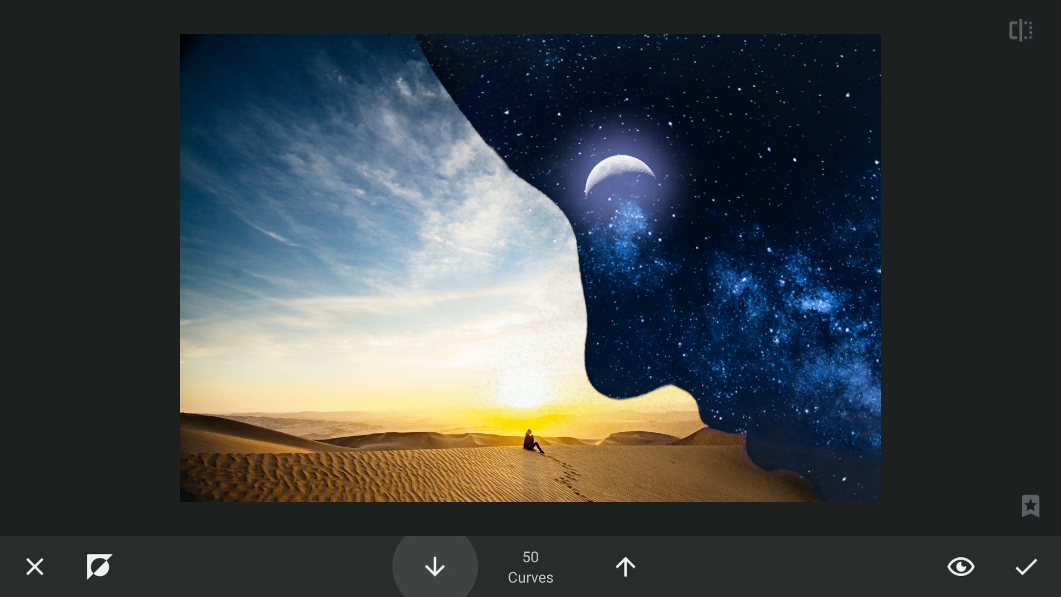
click(435, 566)
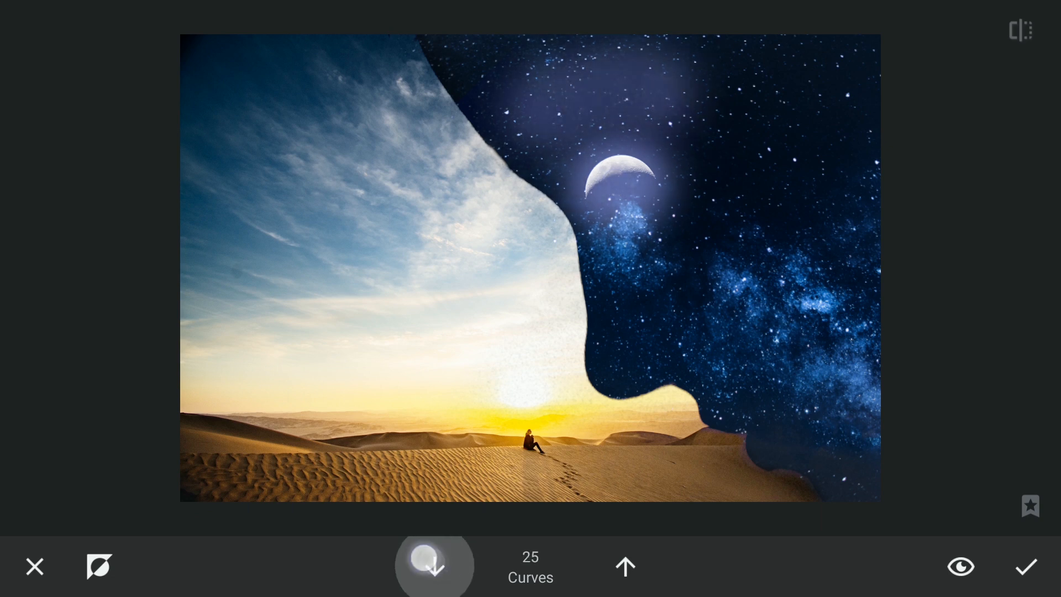
click(433, 566)
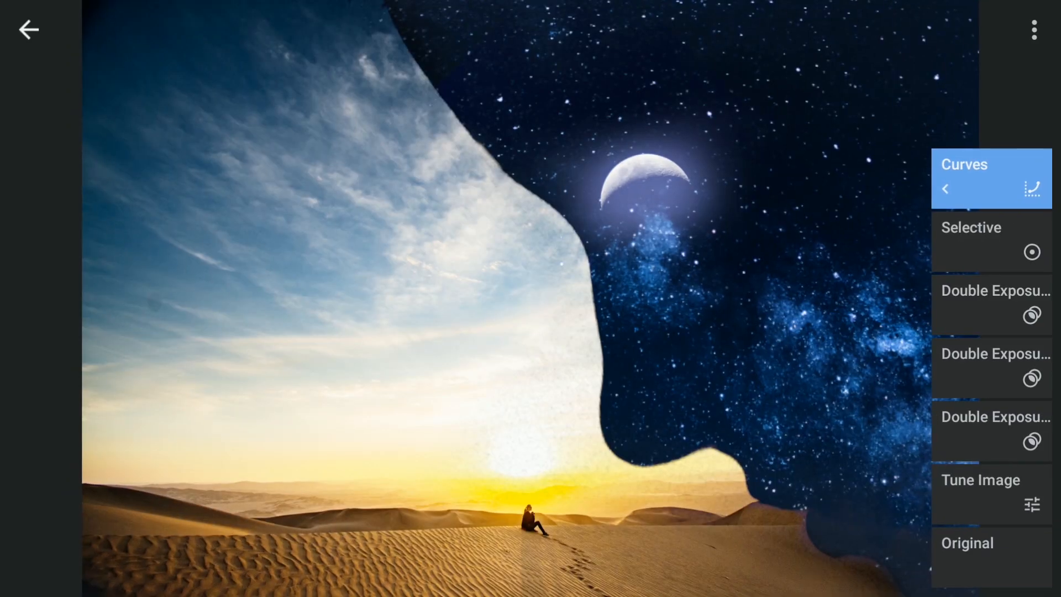
click(990, 366)
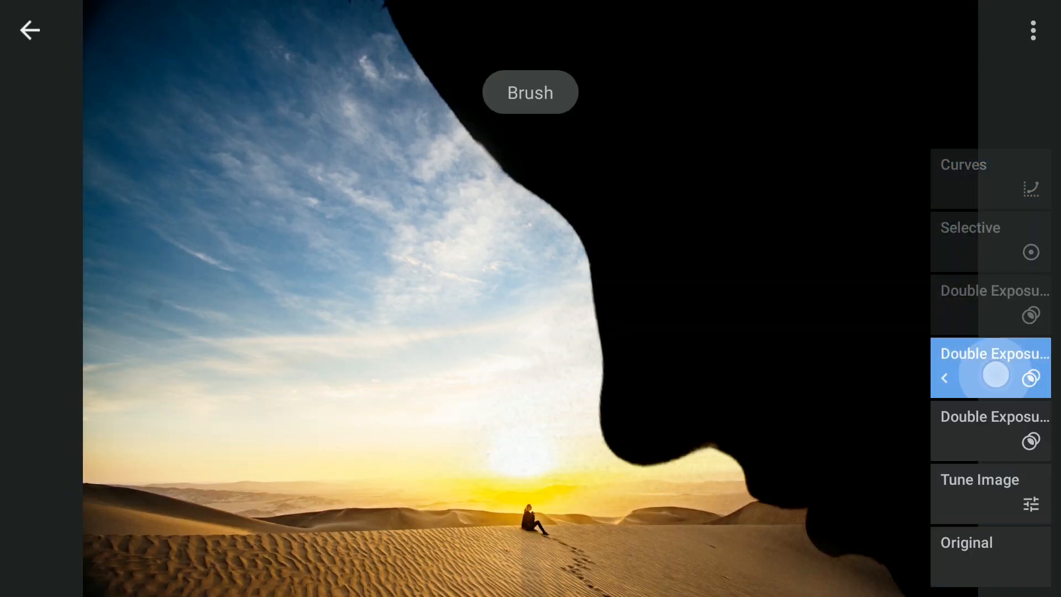
click(990, 178)
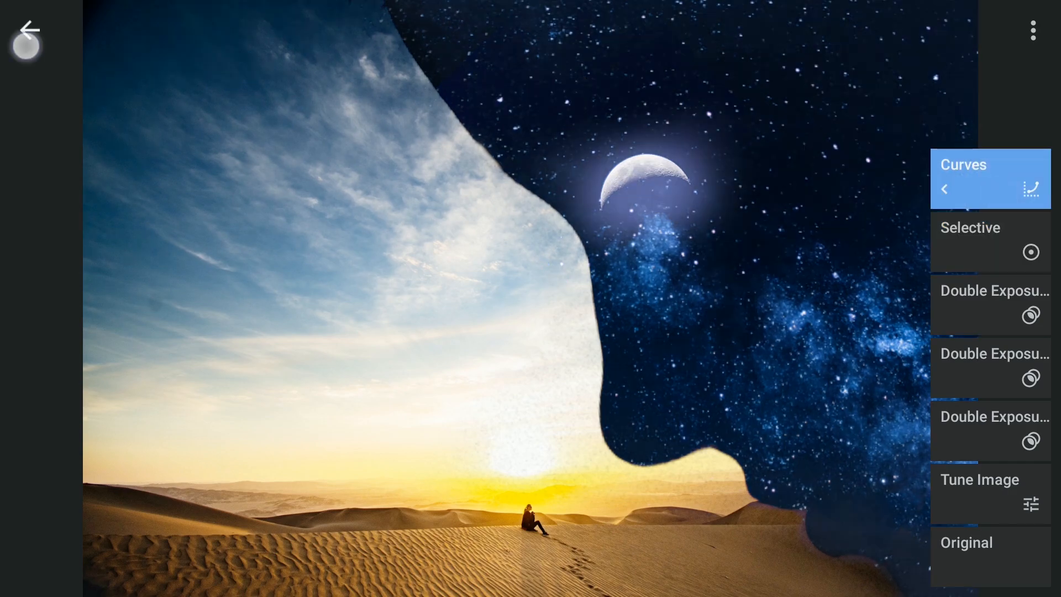